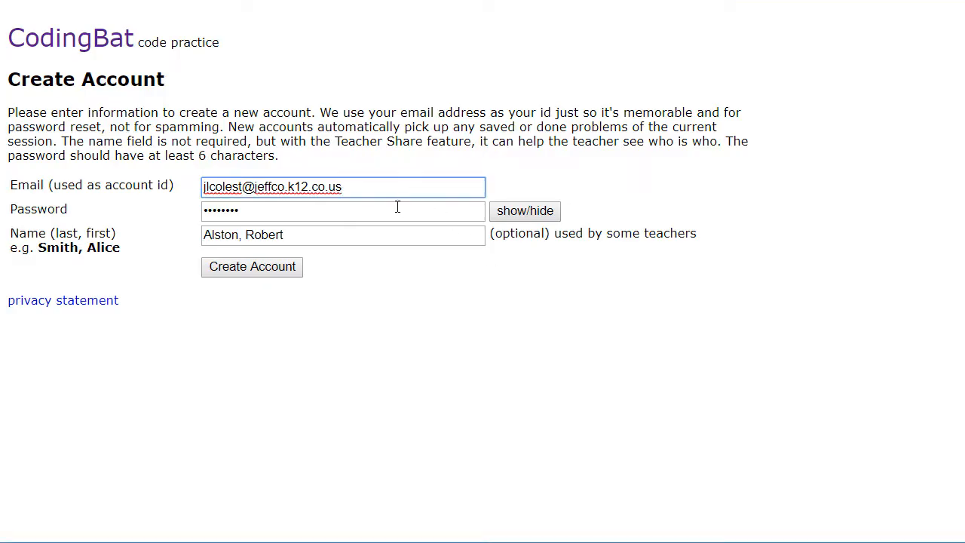
# Submit the Create Account form to register the new student account
pyautogui.click(343, 235)
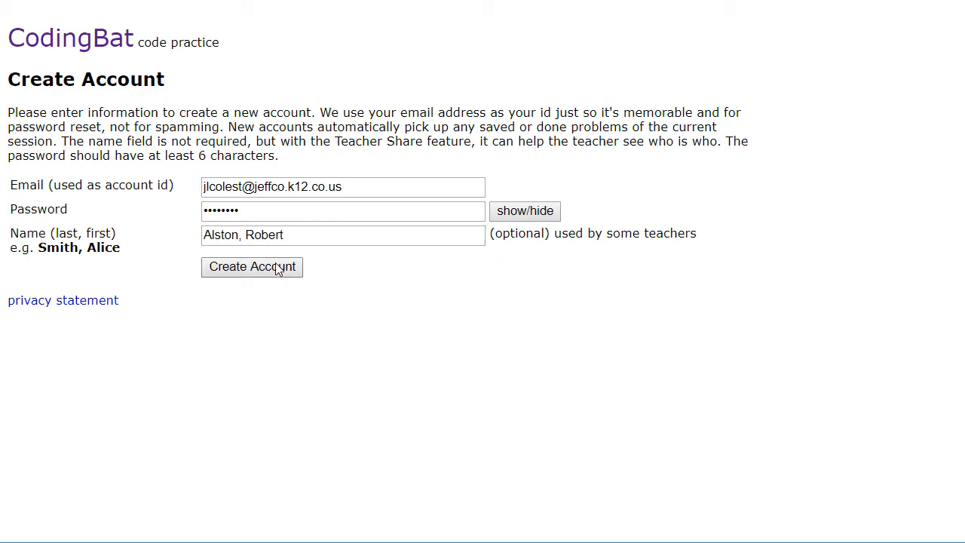
pyautogui.click(252, 267)
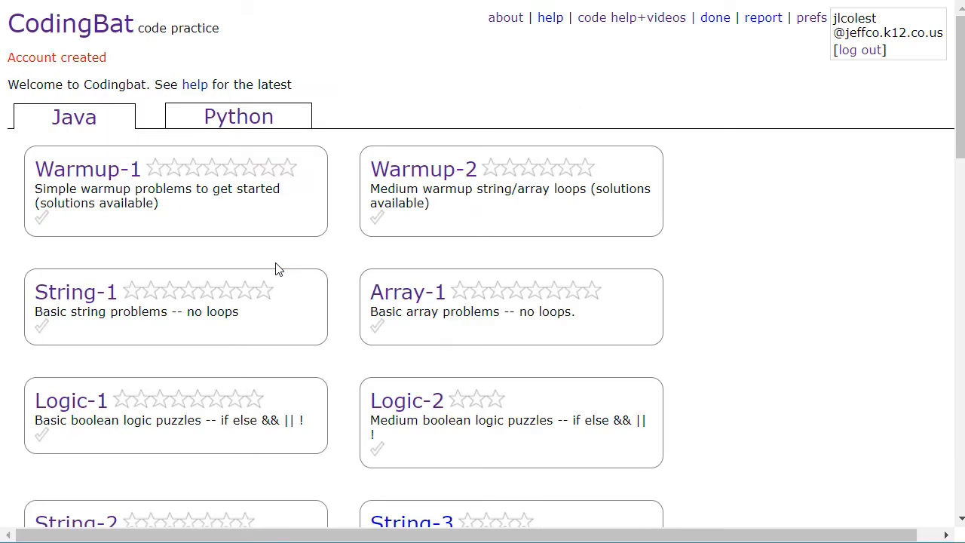
pyautogui.moveTo(86, 59)
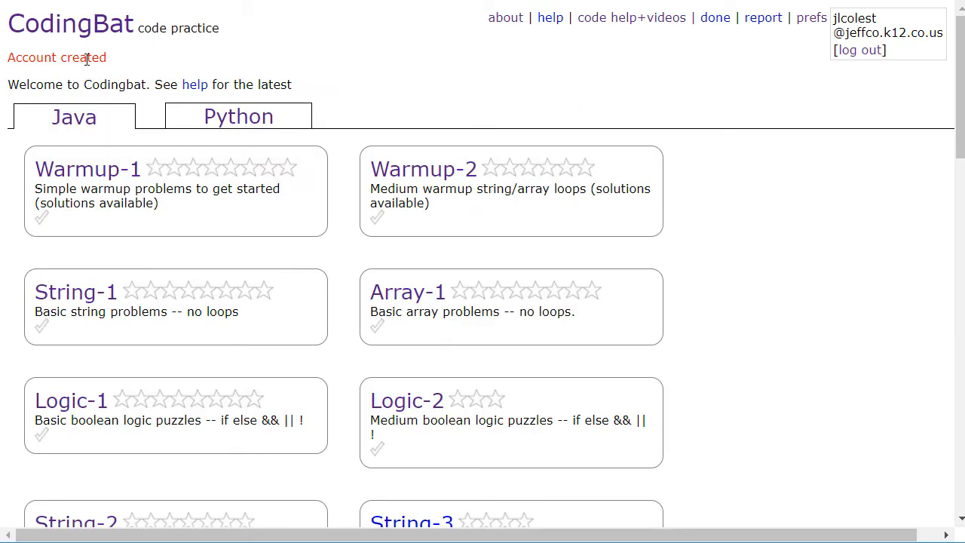
pyautogui.moveTo(87, 169)
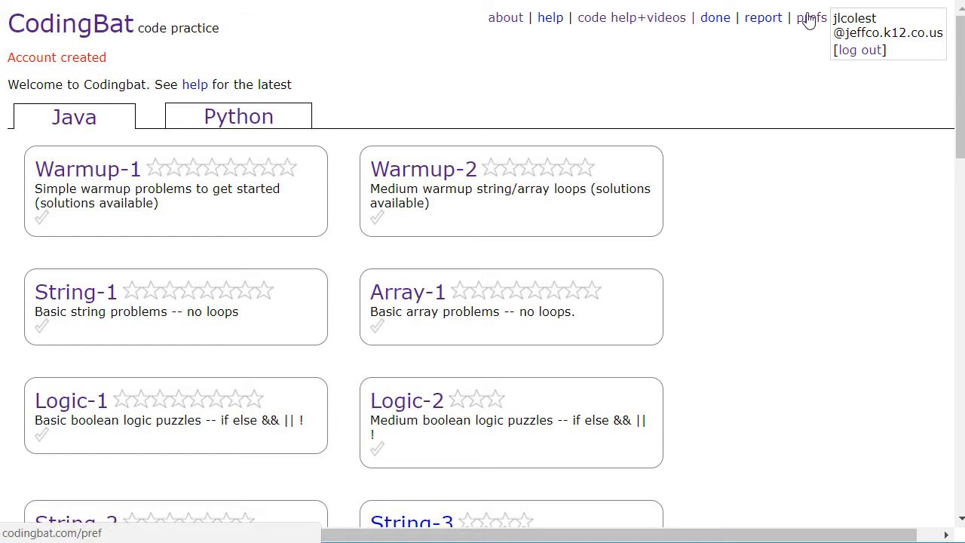
pyautogui.click(811, 18)
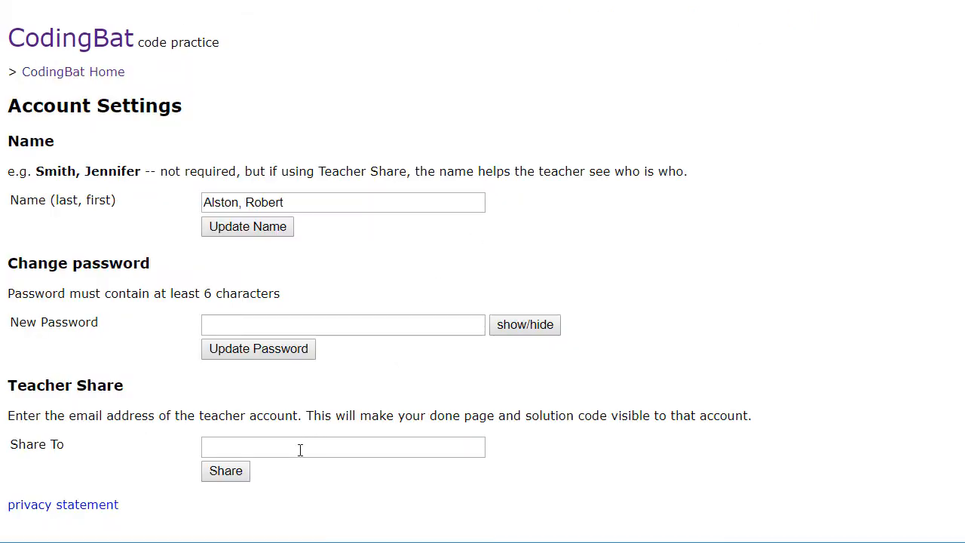
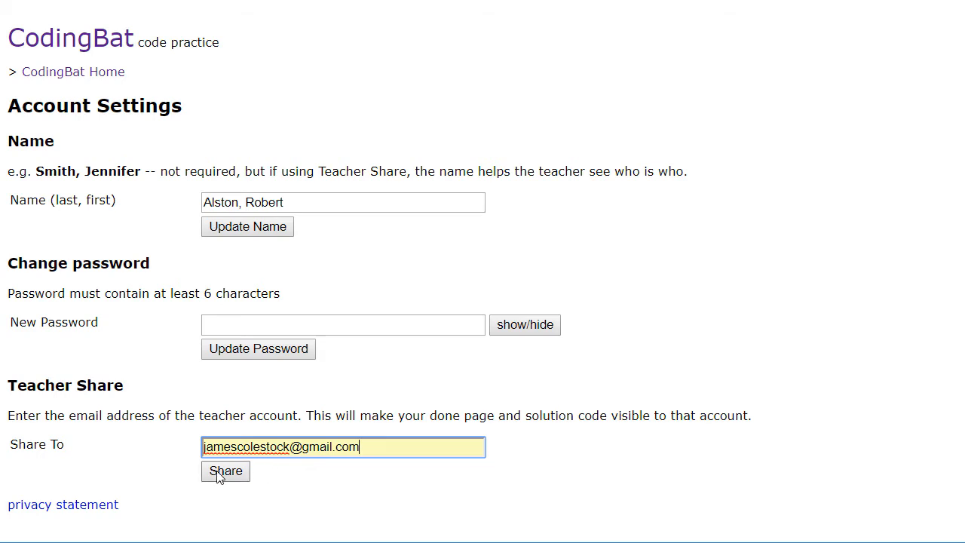
pyautogui.click(224, 470)
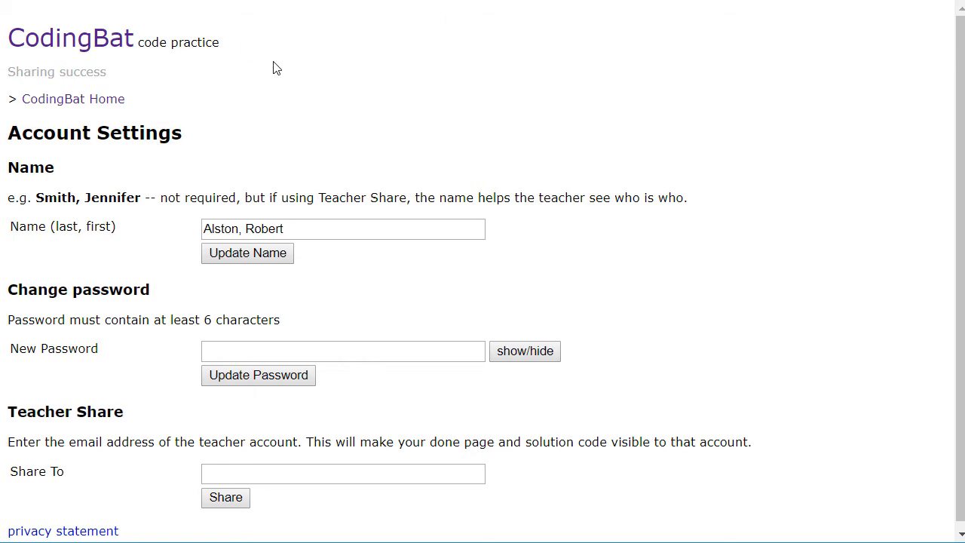
pyautogui.click(73, 100)
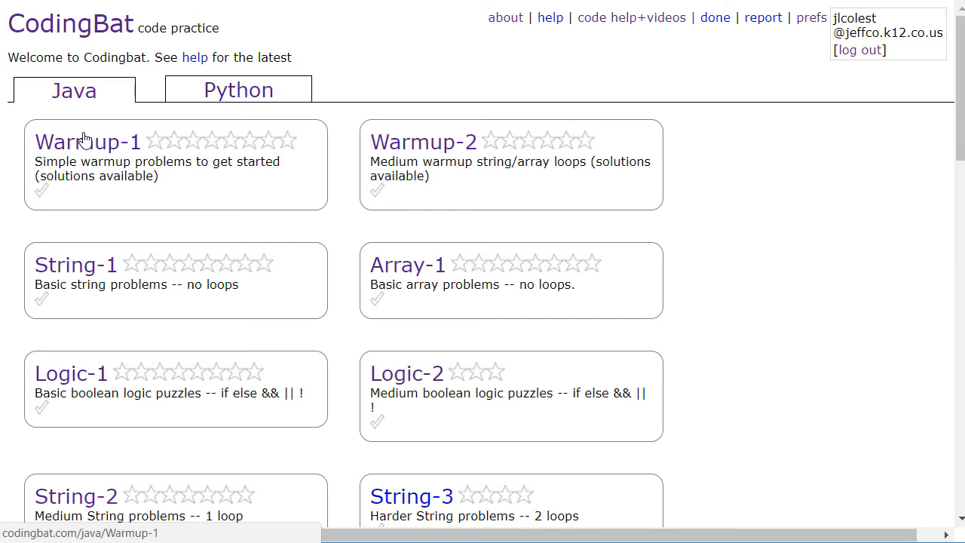
# Go into Warmup-1 and bring up the sleepIn problem editor
pyautogui.click(88, 141)
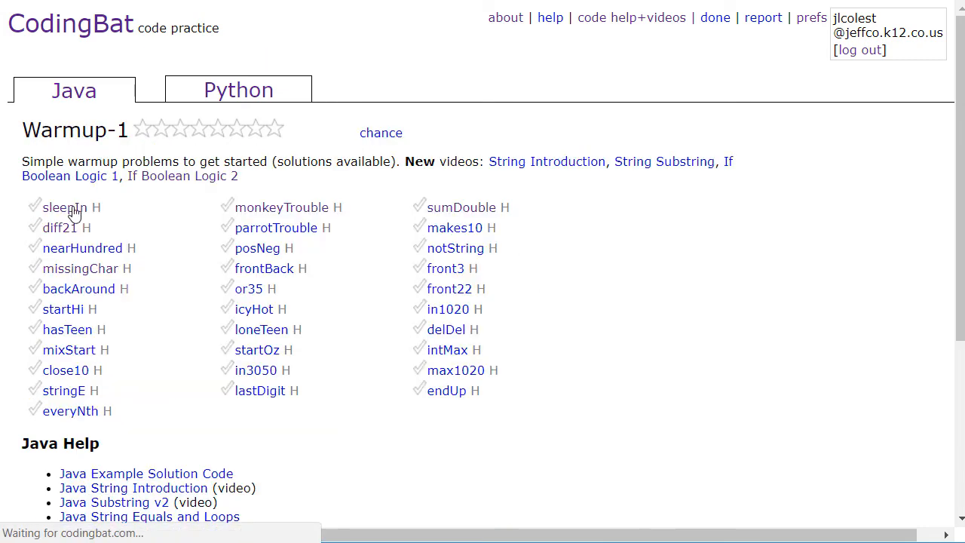
pyautogui.click(64, 208)
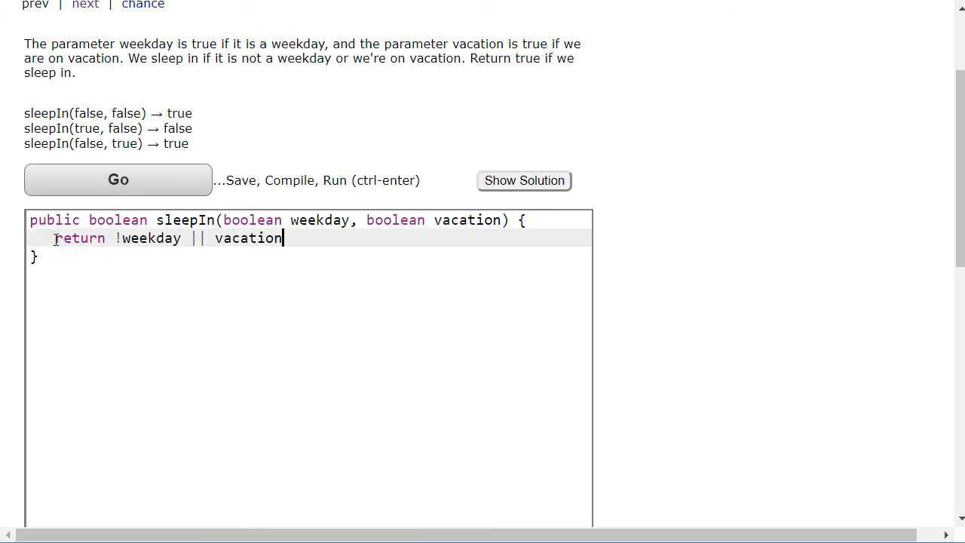
# Fix the return statement, run sleepIn to All Correct, then view the teacher report
pyautogui.doubleClick(79, 238)
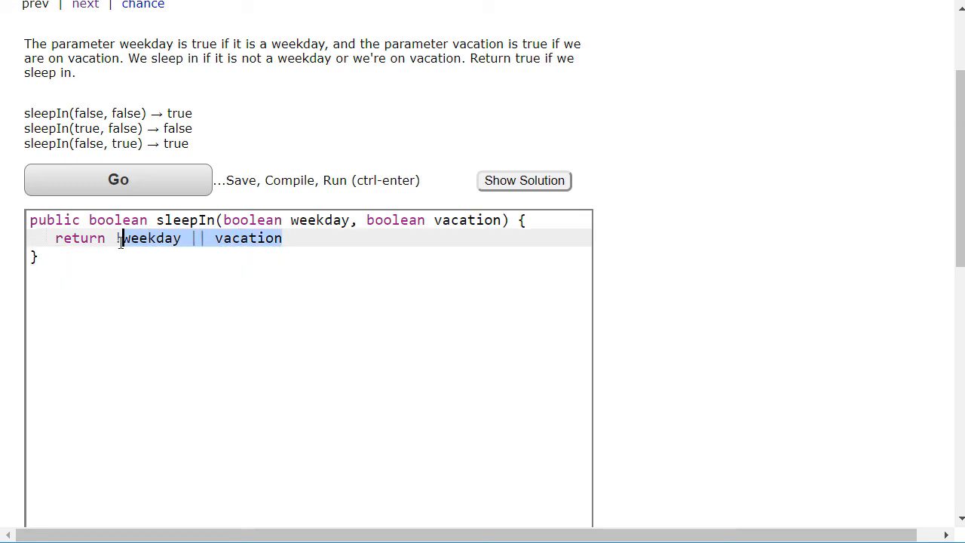
pyautogui.click(118, 179)
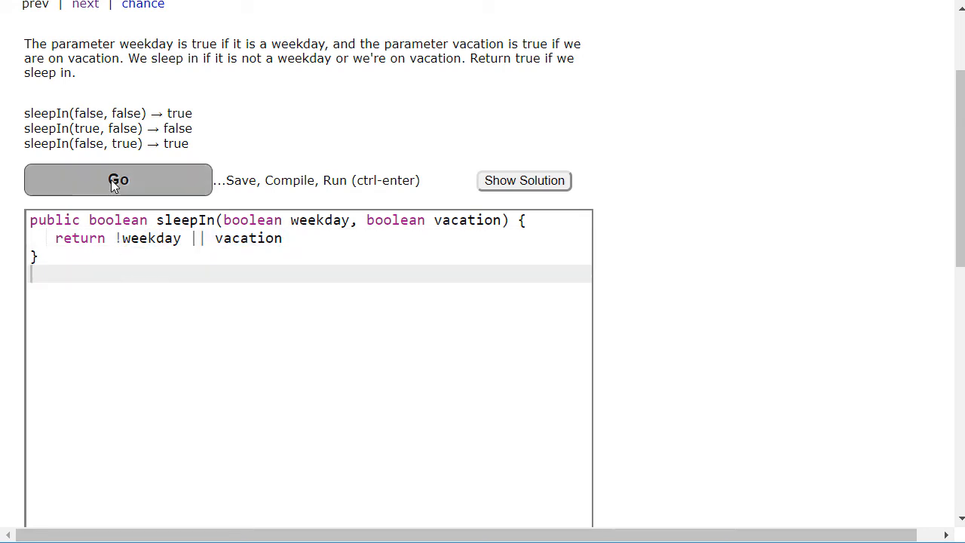
pyautogui.click(117, 180)
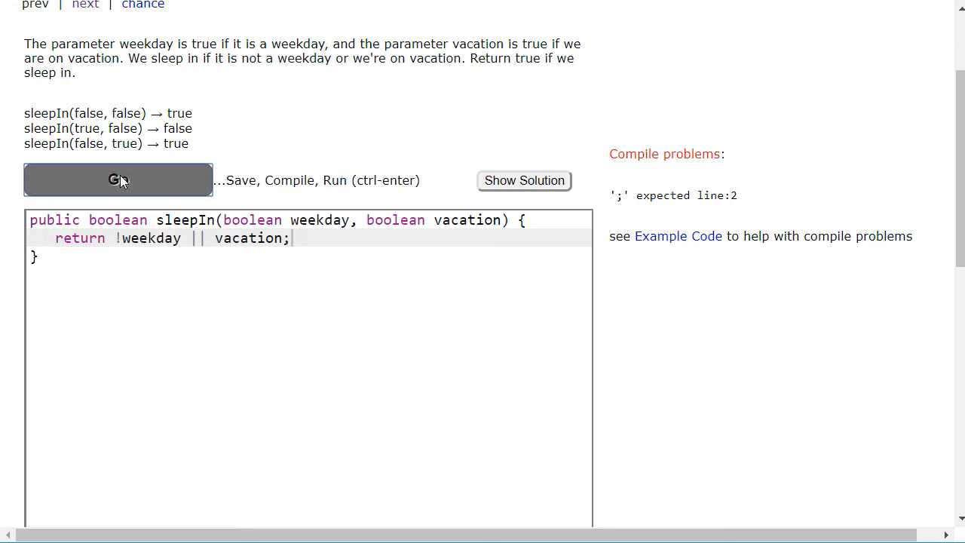
pyautogui.click(117, 180)
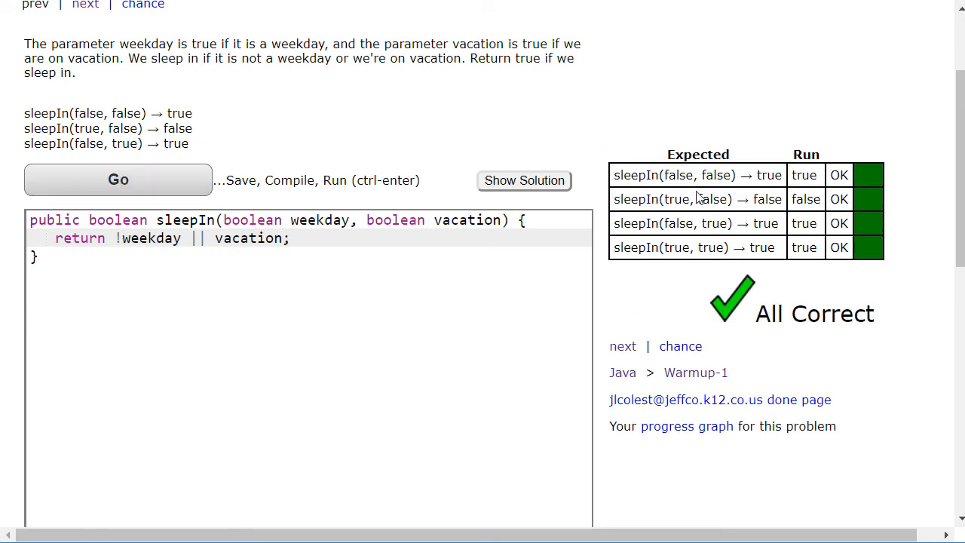
pyautogui.click(793, 18)
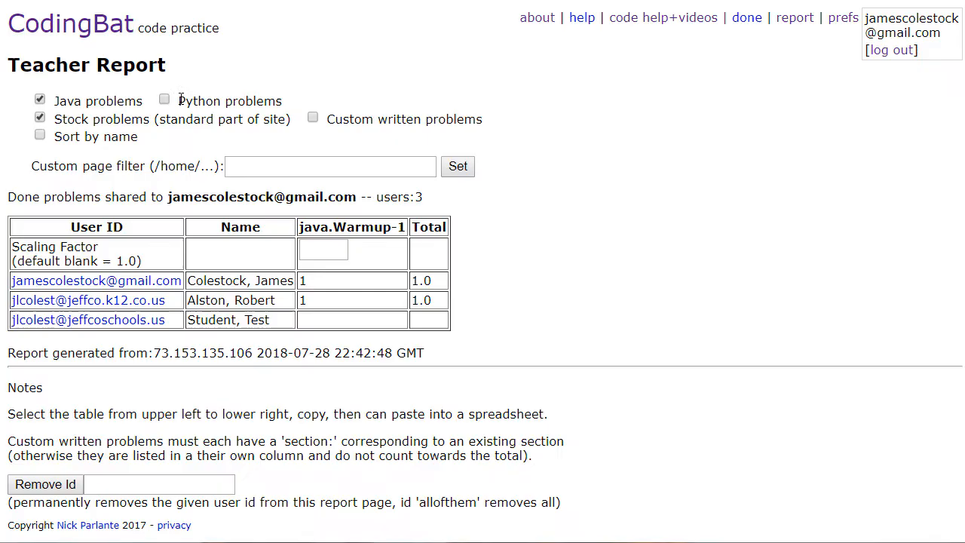
# Include Python problems in the report and sort the rows by name
pyautogui.click(163, 100)
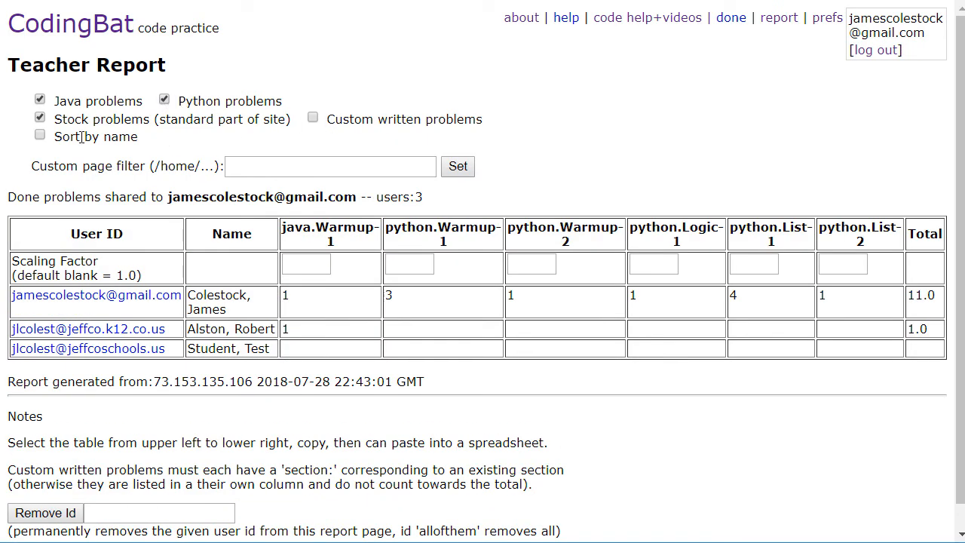
pyautogui.click(39, 135)
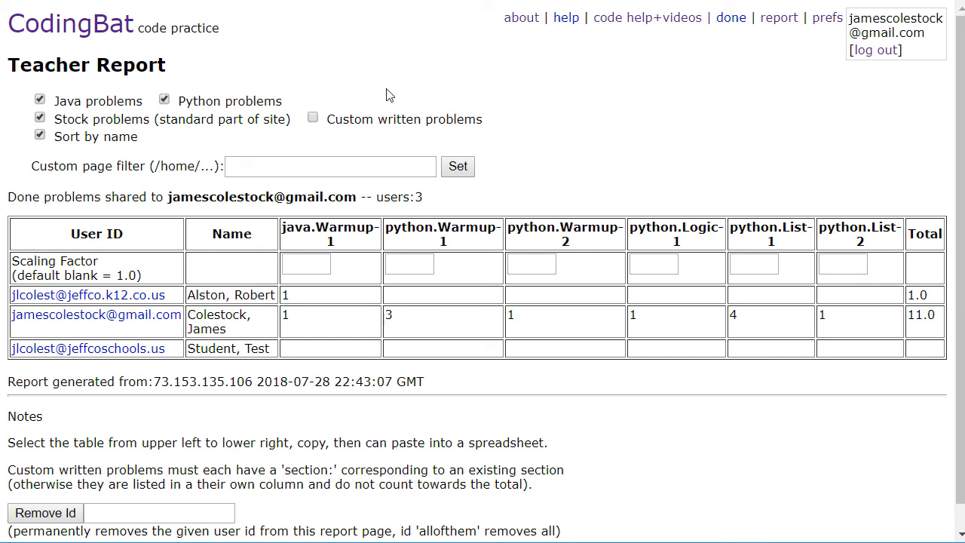
pyautogui.moveTo(158, 283)
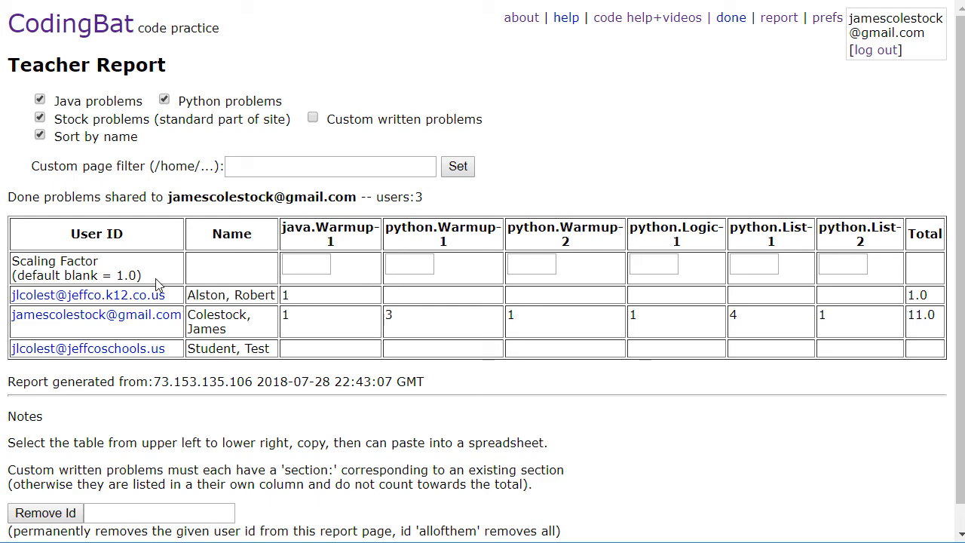